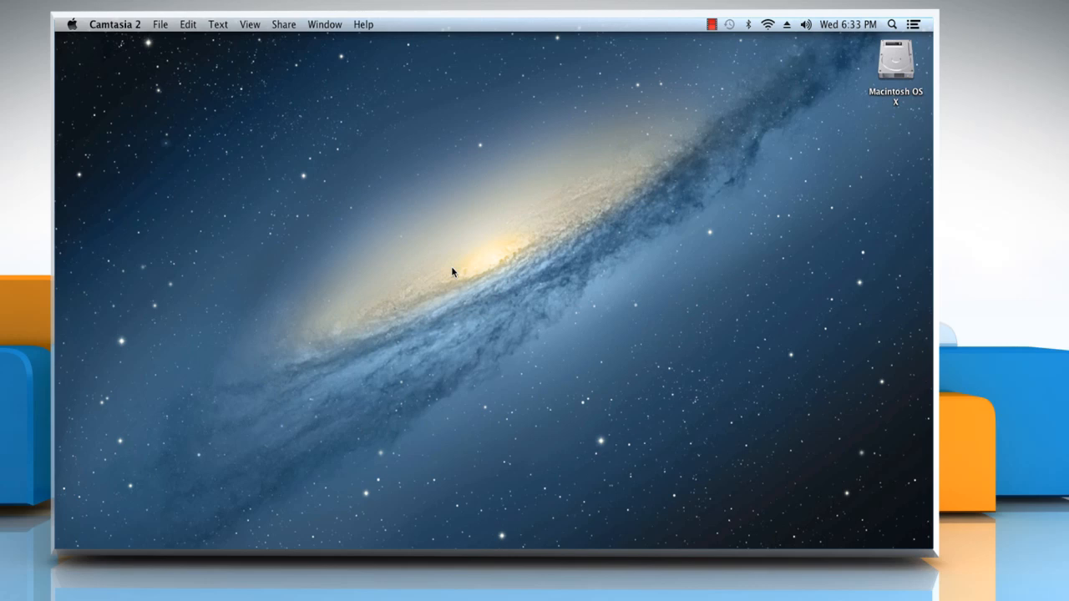
Reach the Users & Groups pane of System Preferences from the Apple menu
click(455, 274)
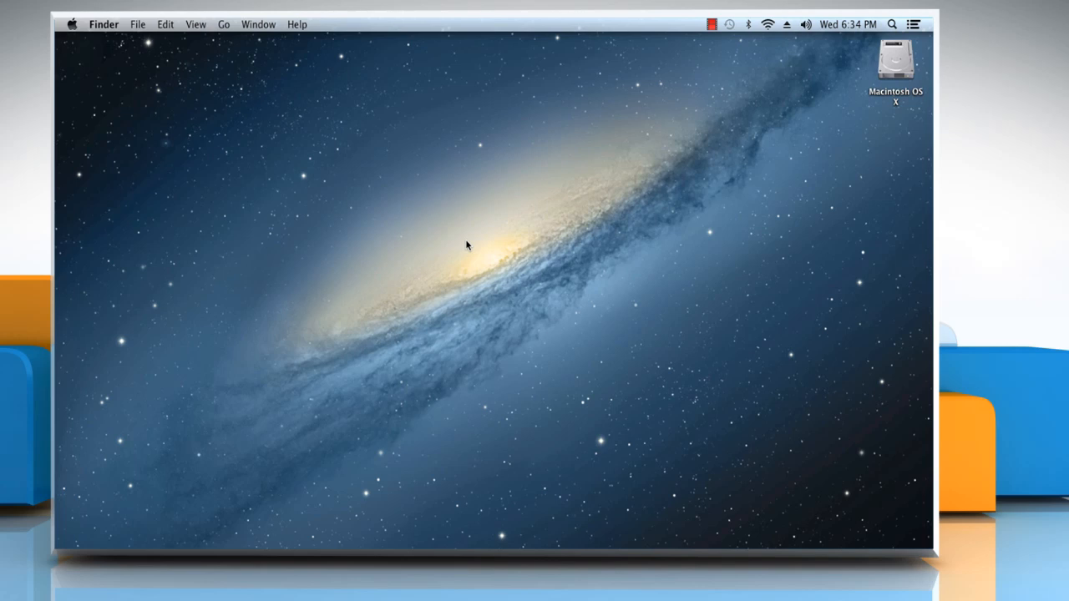
mouse_move(461, 241)
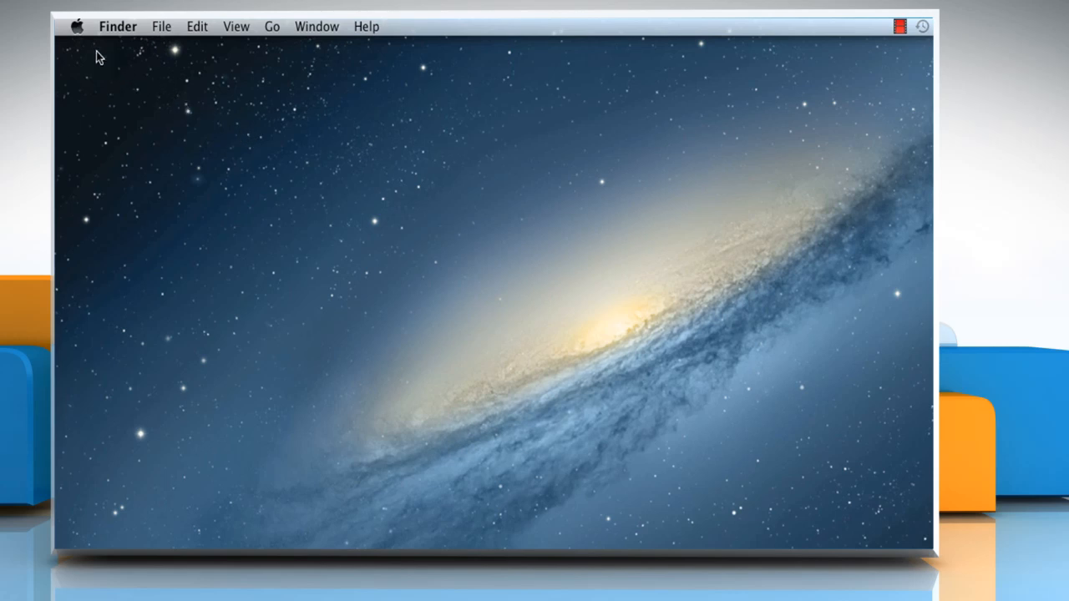
click(77, 27)
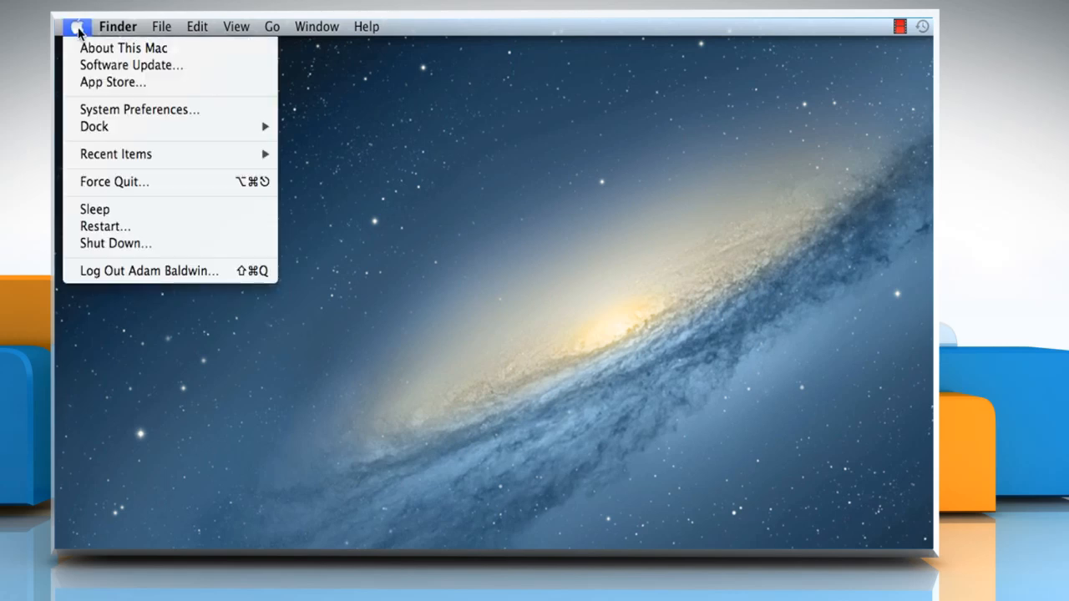
mouse_move(140, 110)
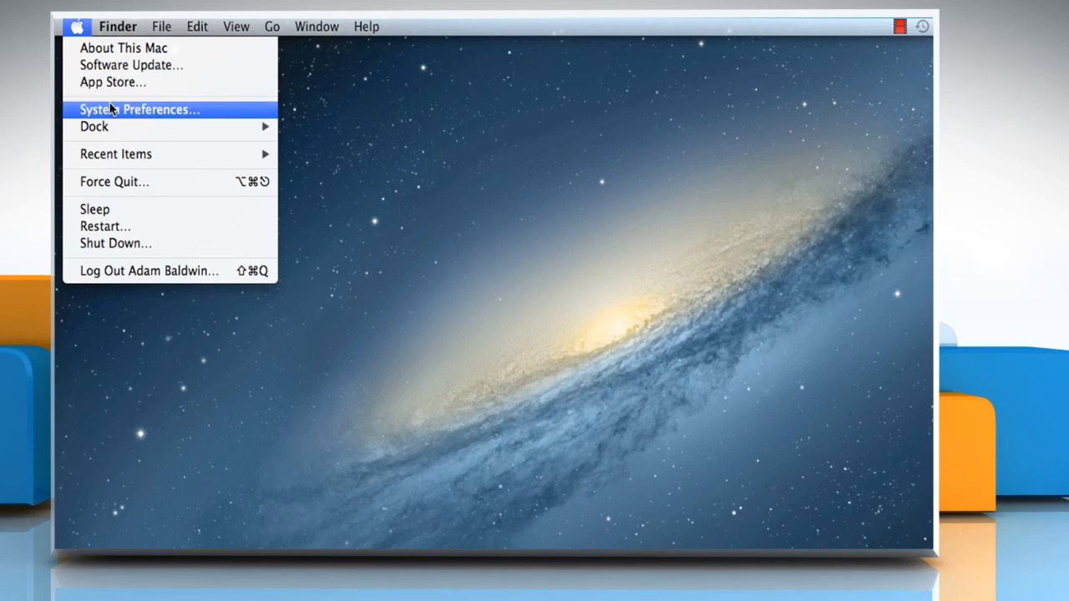
click(141, 108)
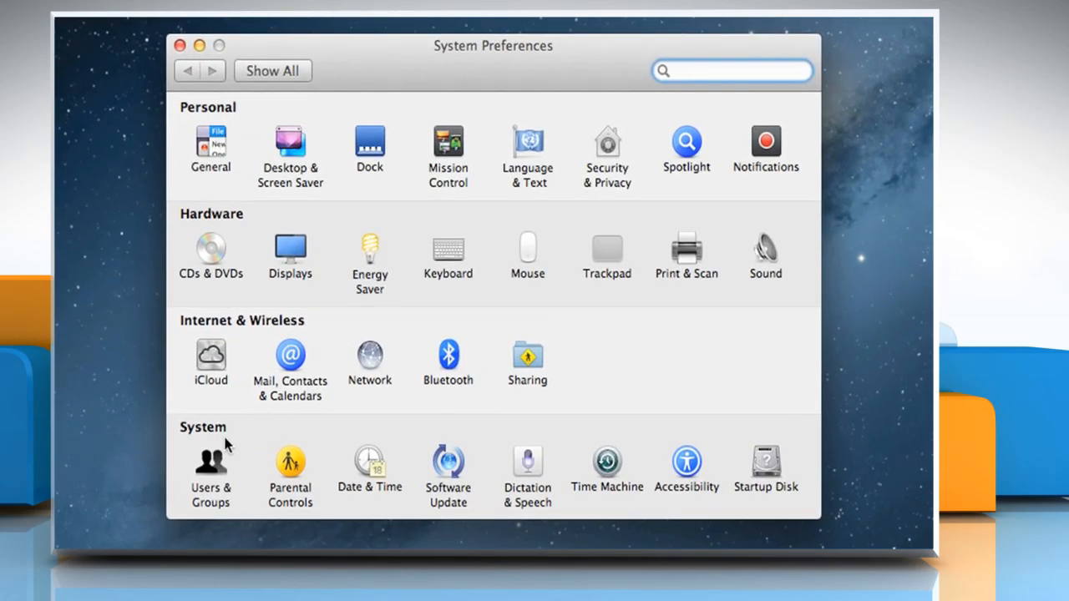
click(211, 471)
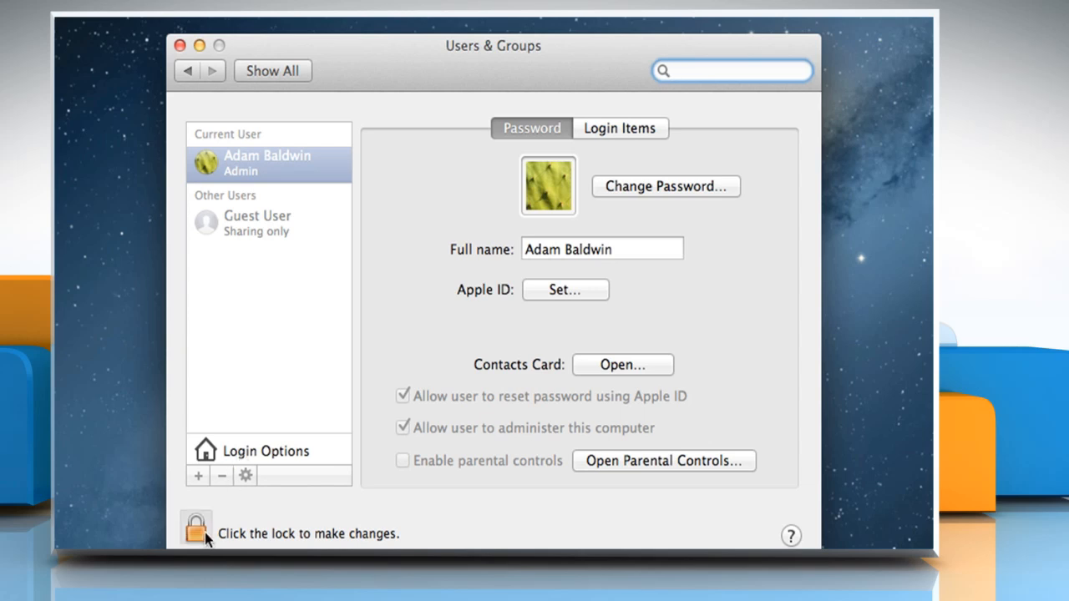
Unlock Users & Groups for editing by authenticating with the admin password
click(196, 529)
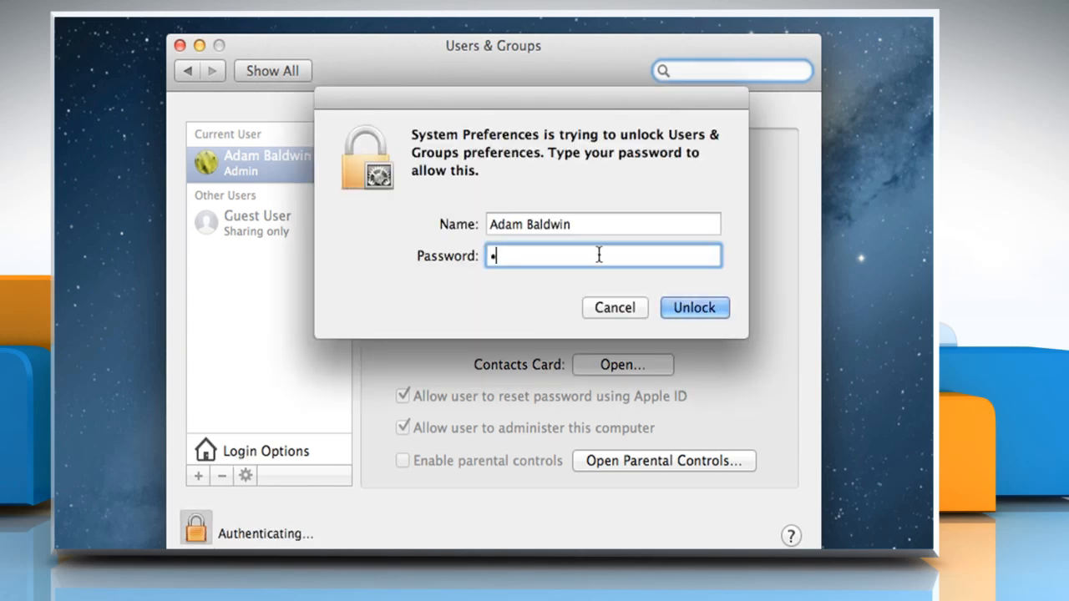
click(694, 307)
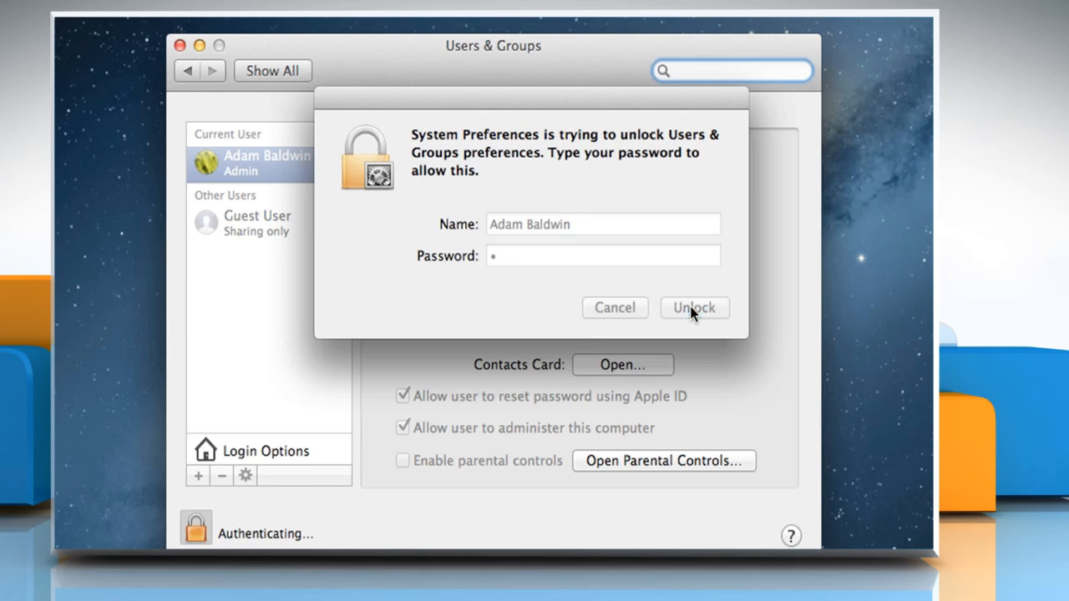
click(695, 307)
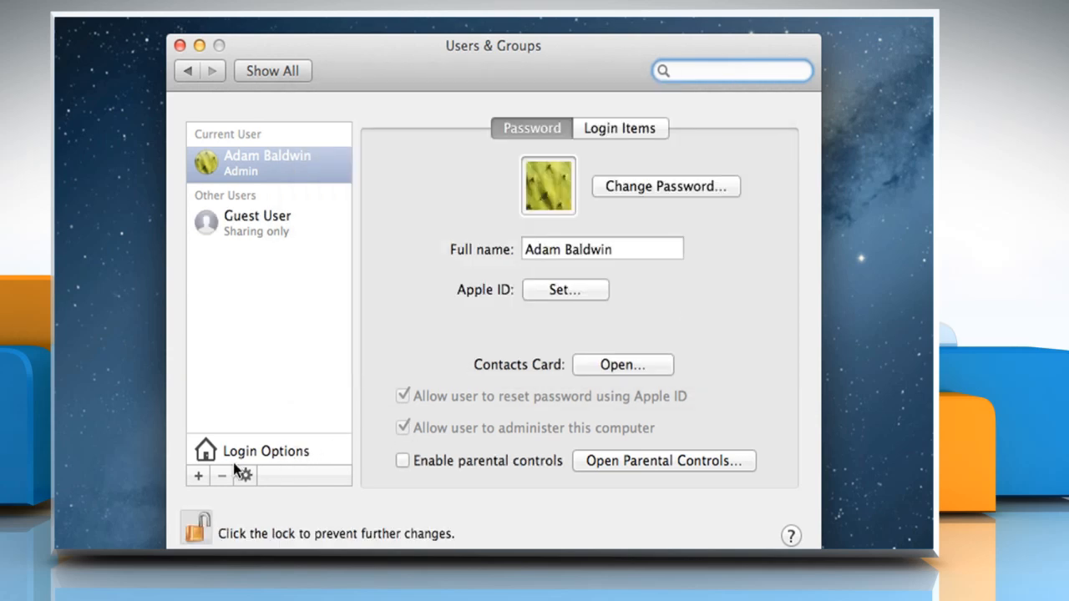
Start a new user account and keep its type as Standard
click(197, 474)
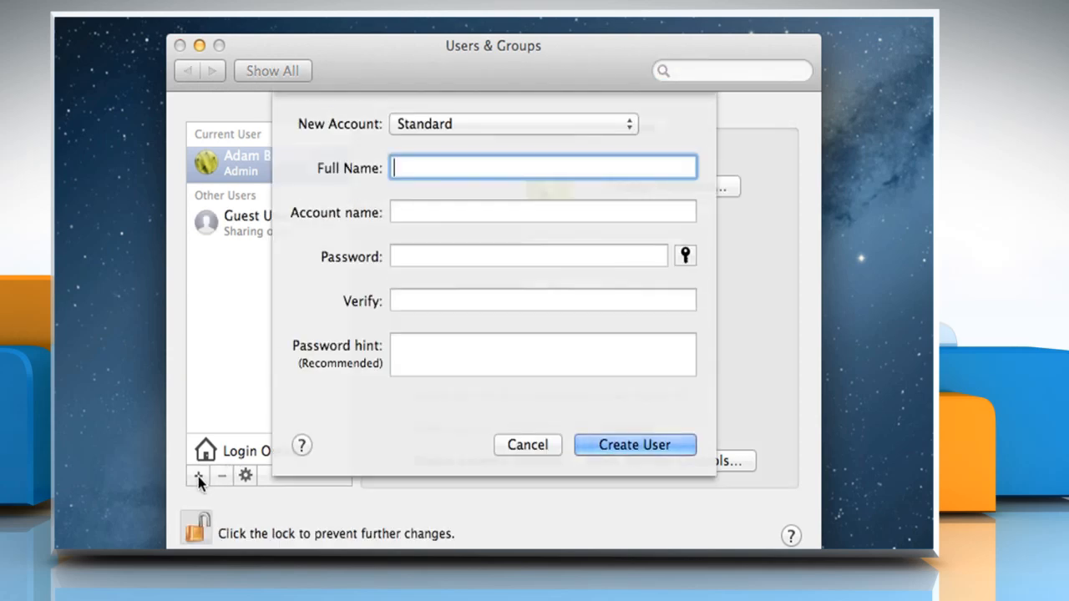
mouse_move(409, 292)
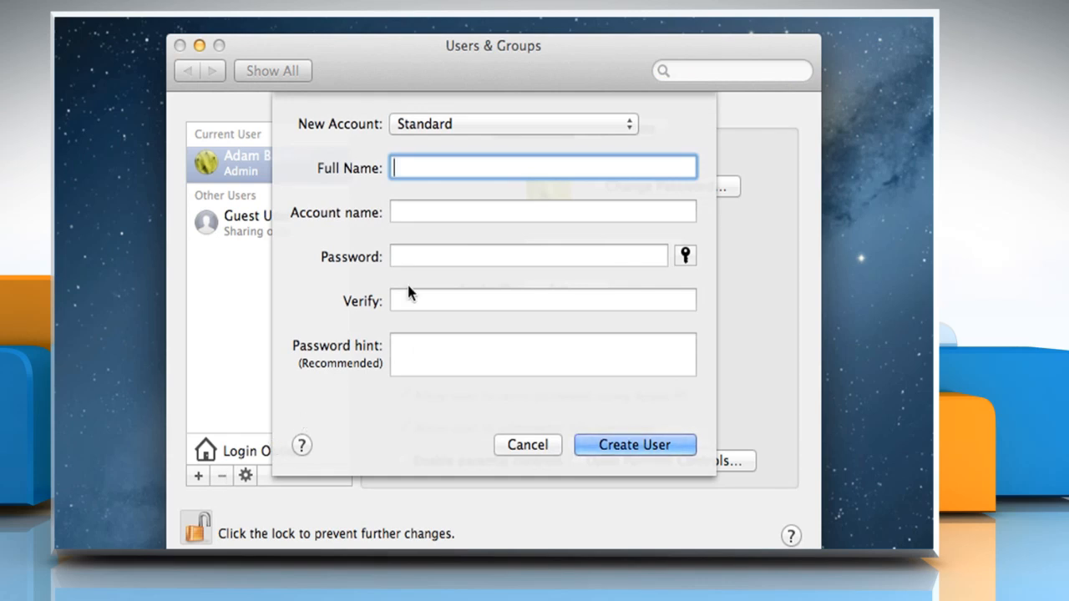
click(514, 124)
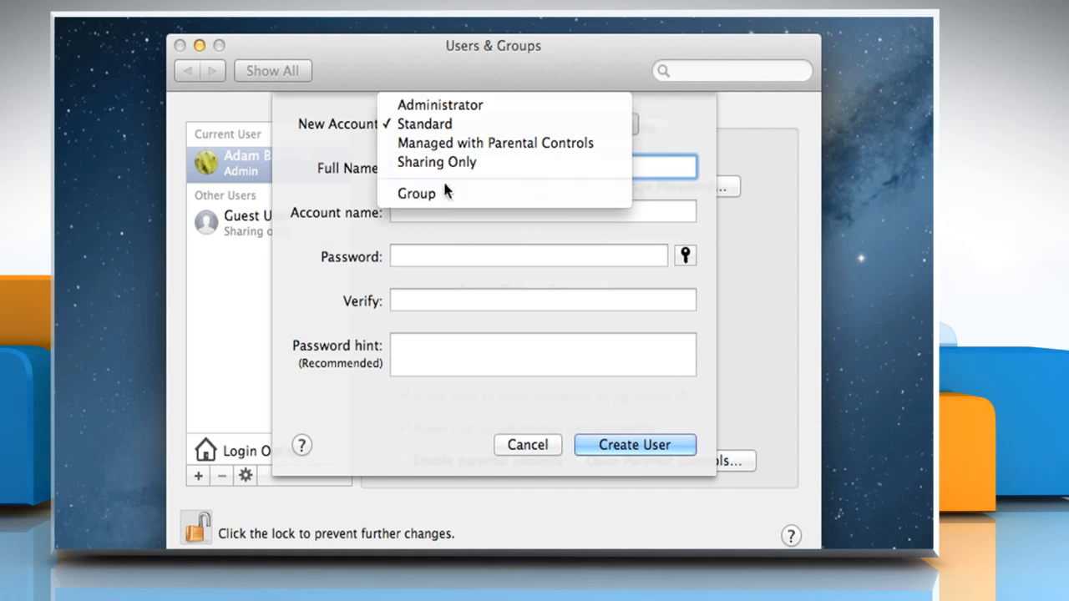
click(424, 123)
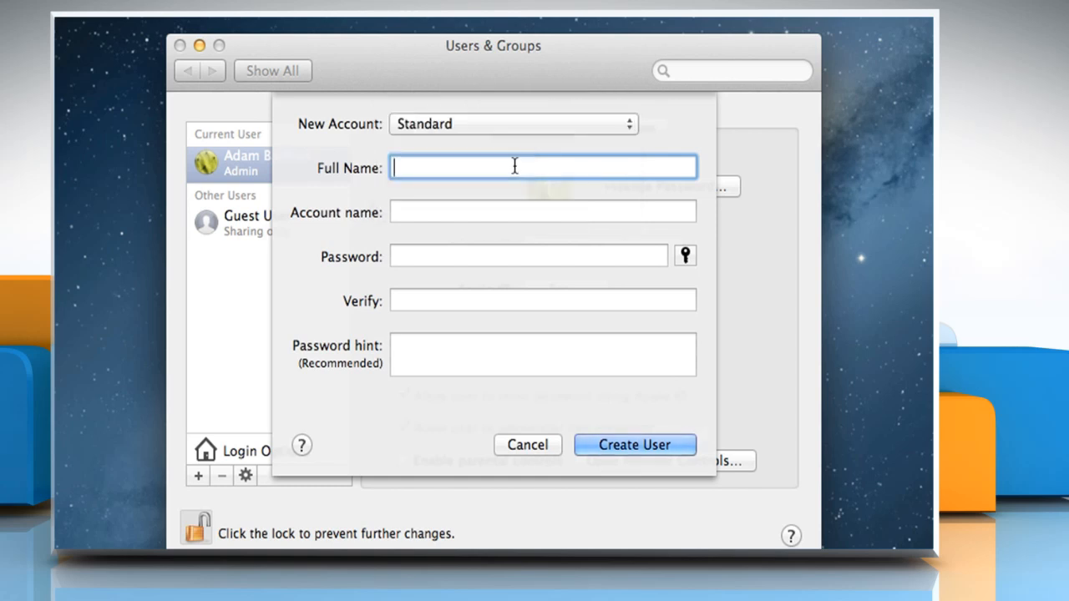
Enter full name 'John Smith', account name 'johnsmith', password, verification and hint 'Name'
text(John Smith)
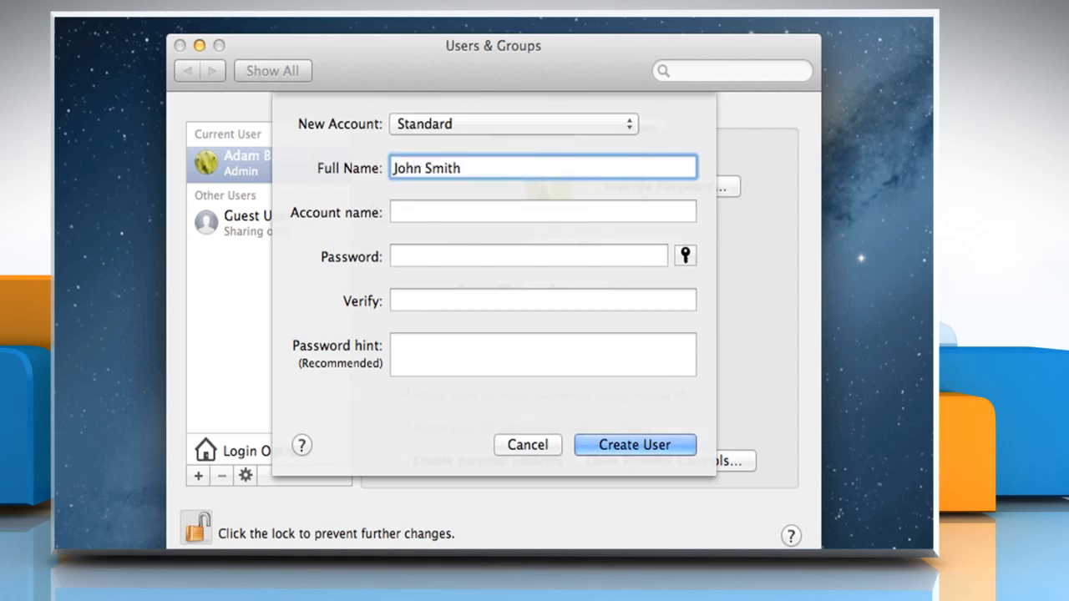
text(johnsmith)
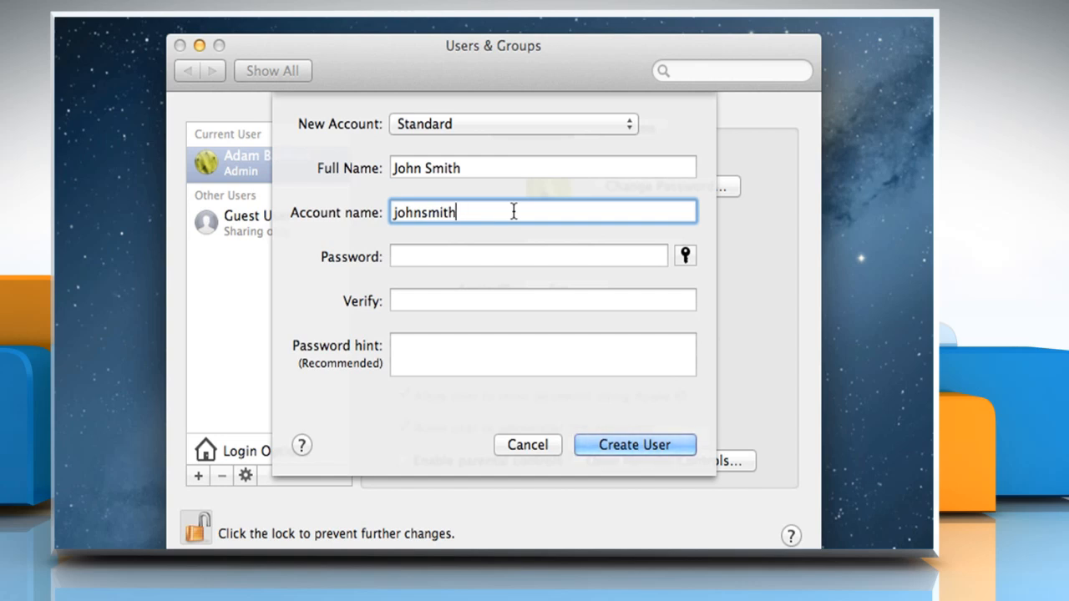
mouse_move(514, 253)
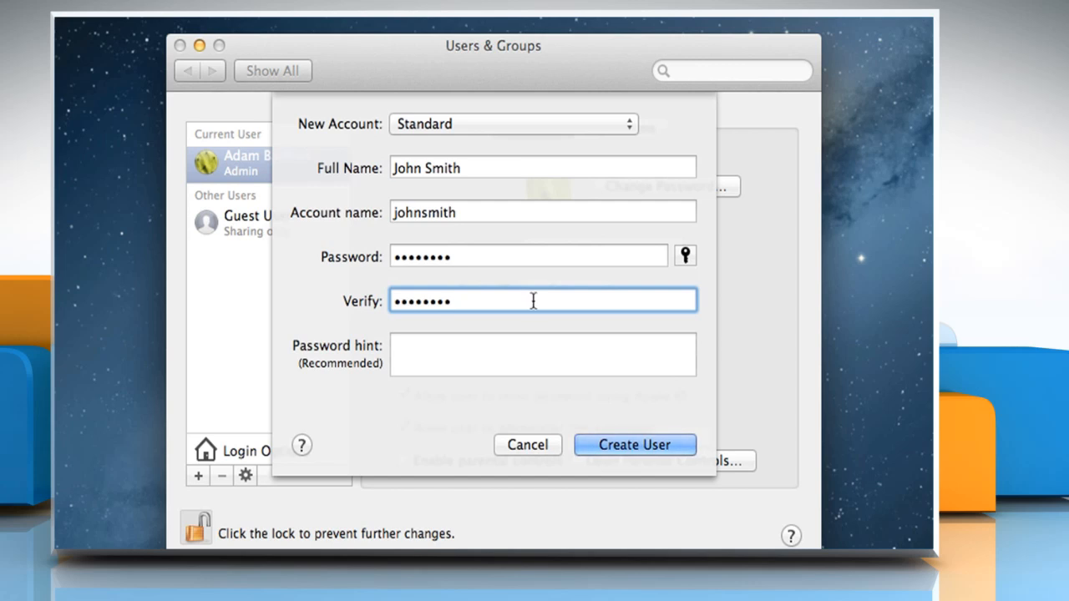
text(Name)
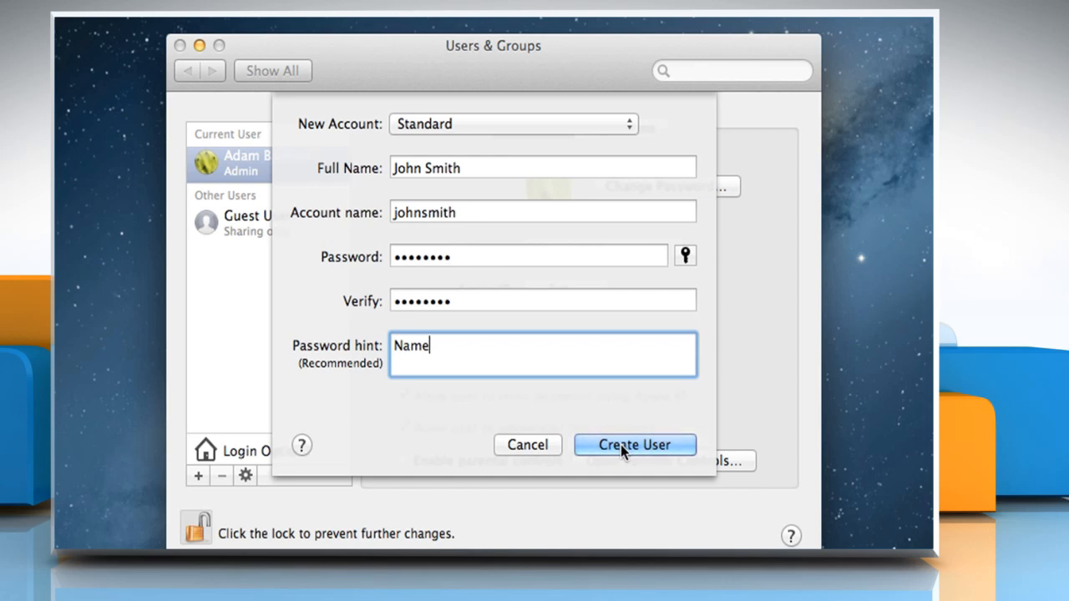
click(634, 444)
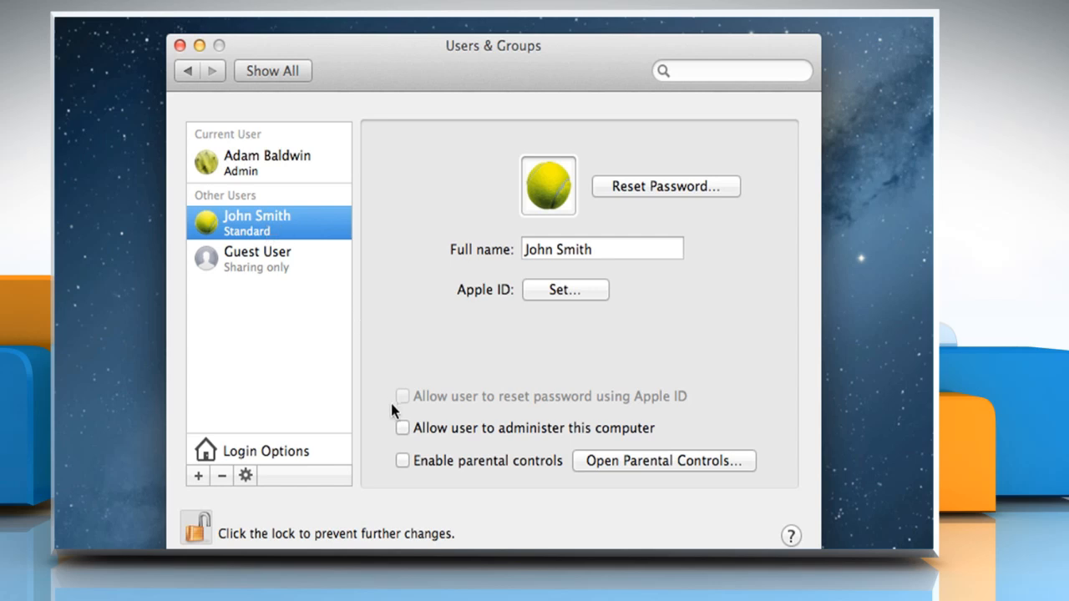
click(402, 427)
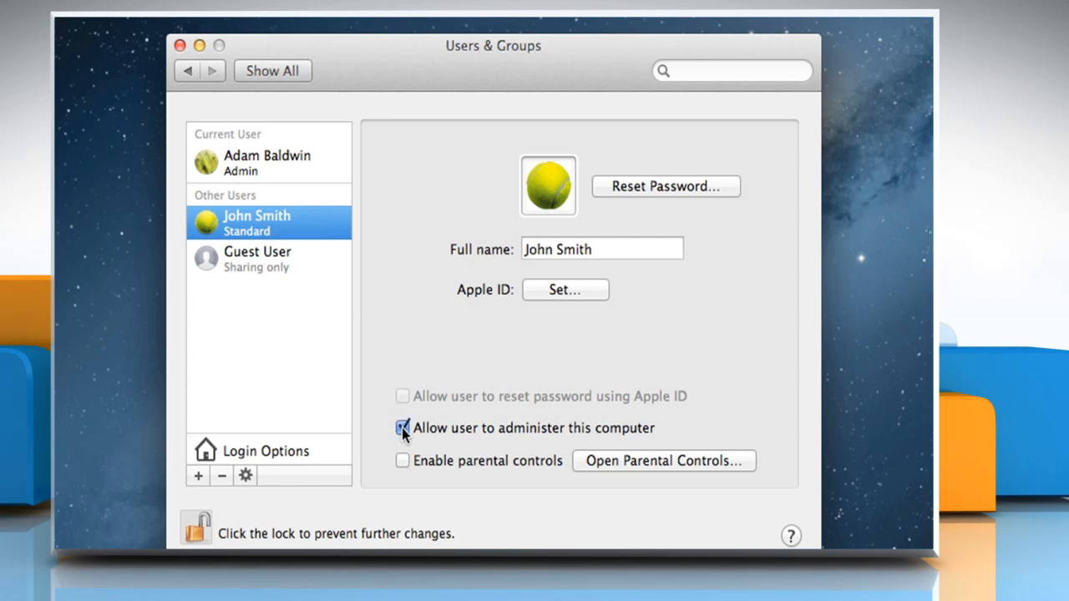
click(402, 428)
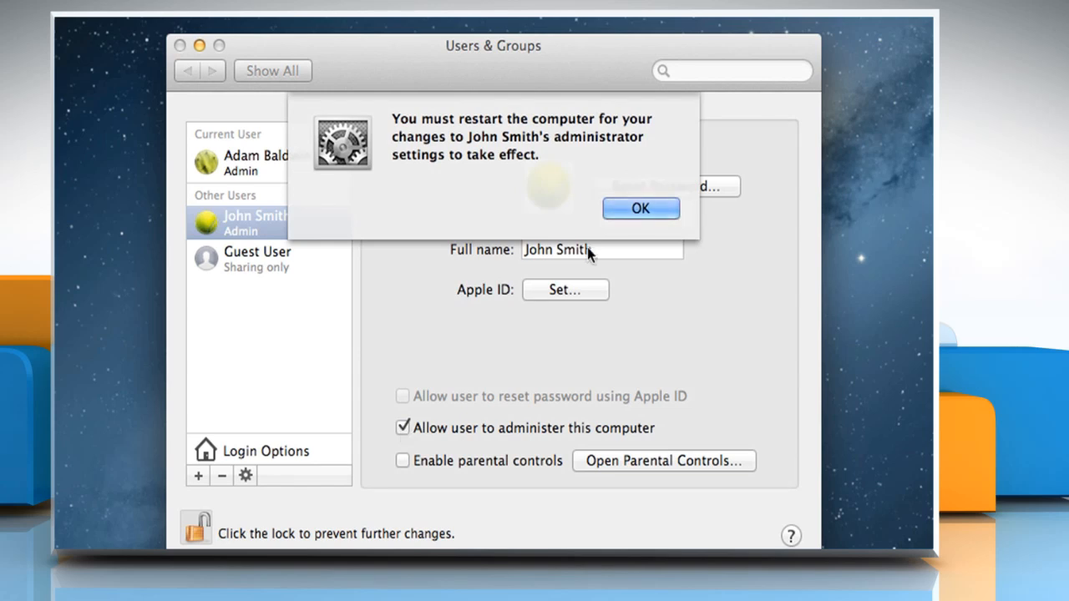
click(639, 209)
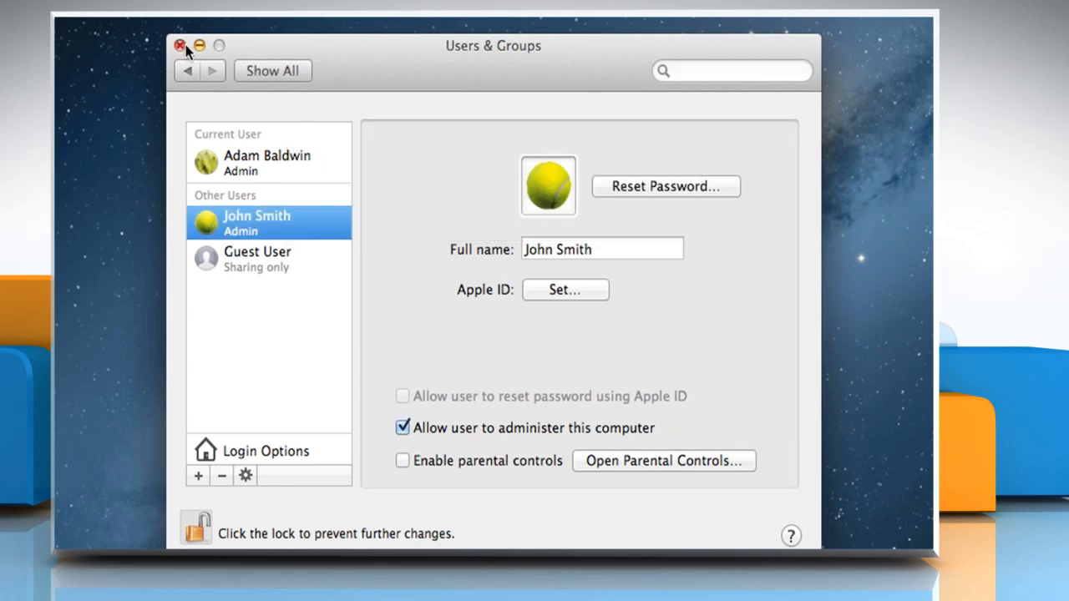
Close System Preferences and bring up the Apple menu for Restart
click(180, 46)
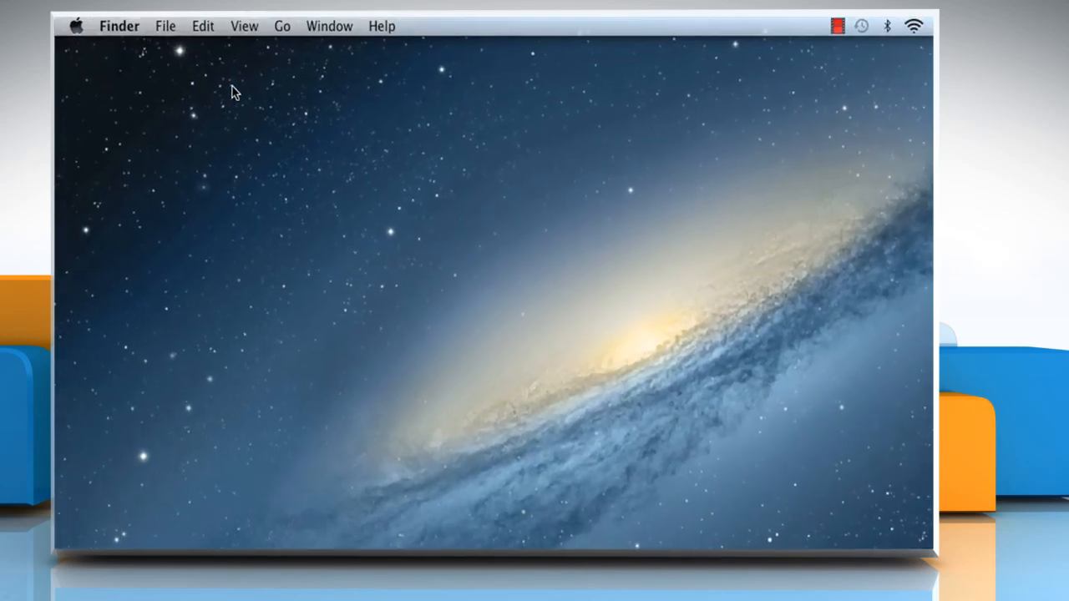
click(77, 27)
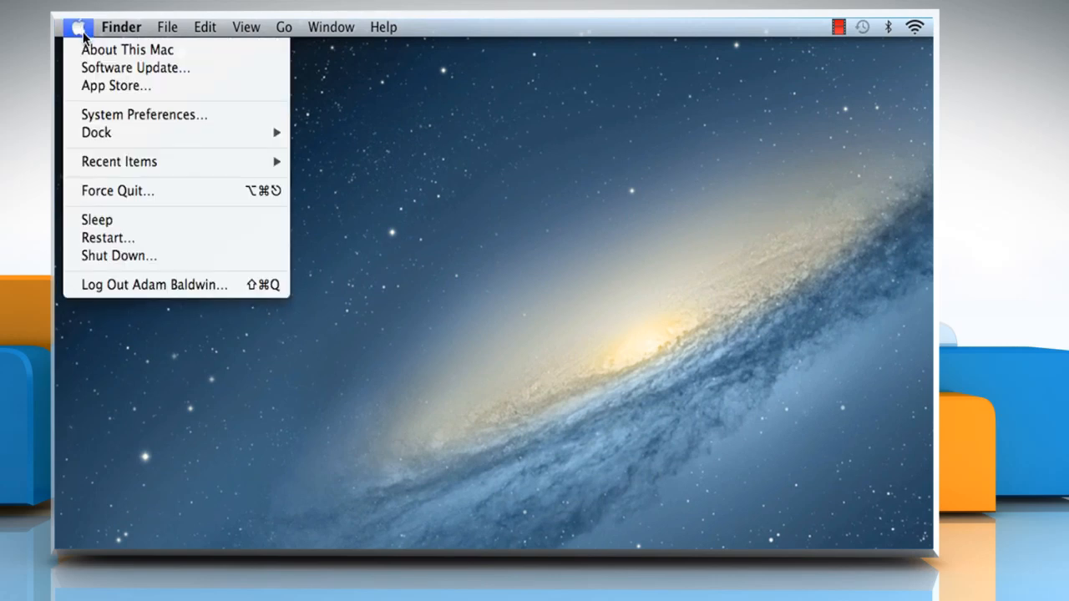
mouse_move(97, 220)
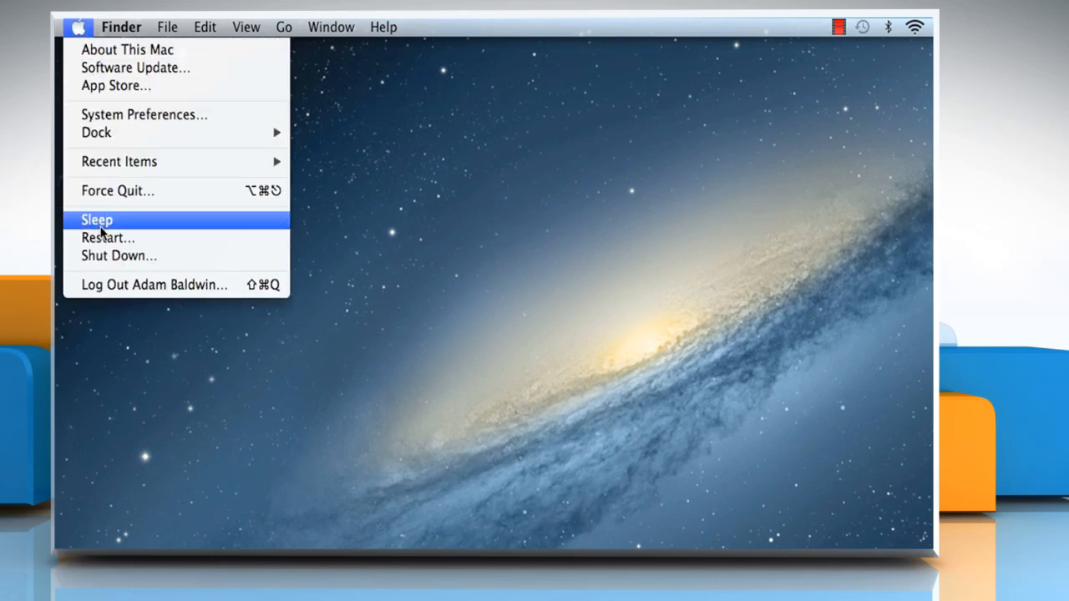
mouse_move(107, 237)
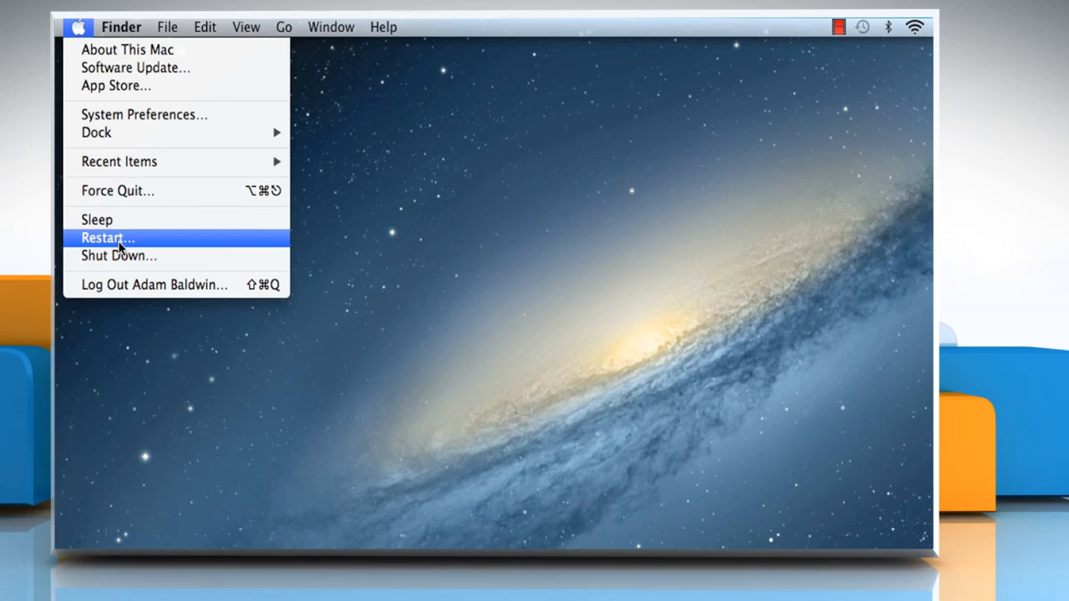